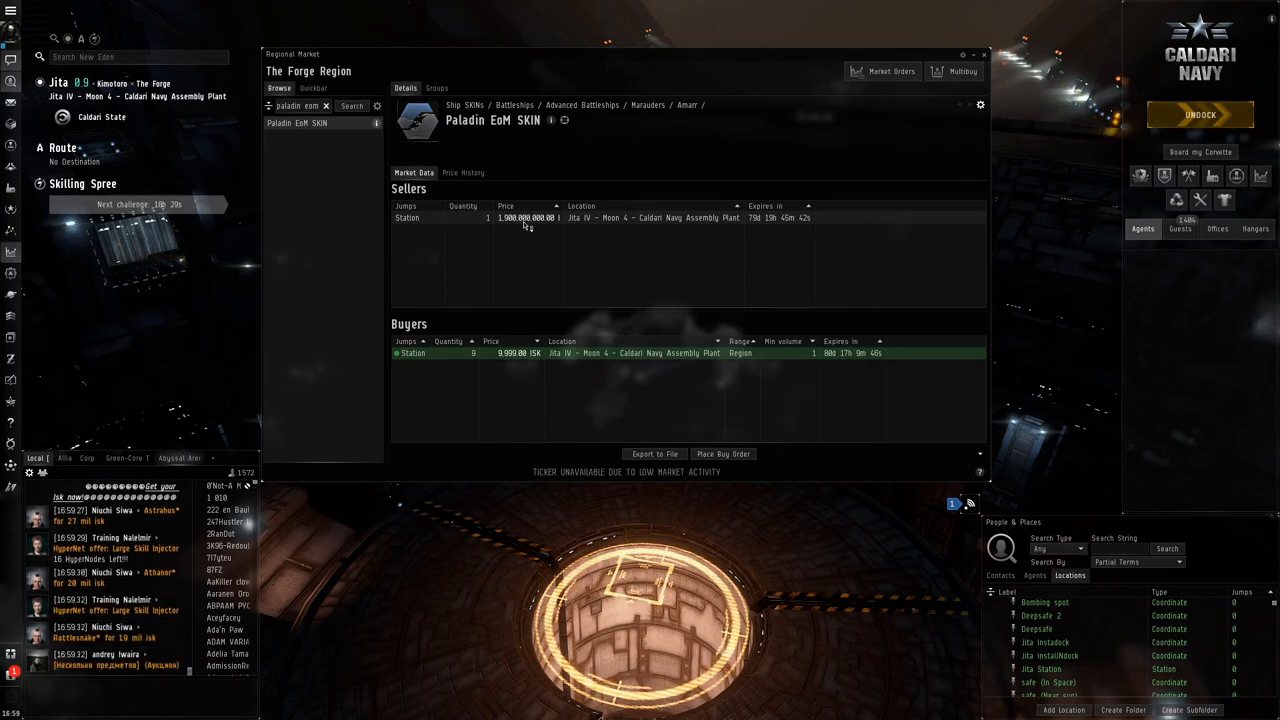
Start buying the Paladin EoM SKIN from the Jita IV sell order at 1,900,000,000 ISK.
right_click(524, 216)
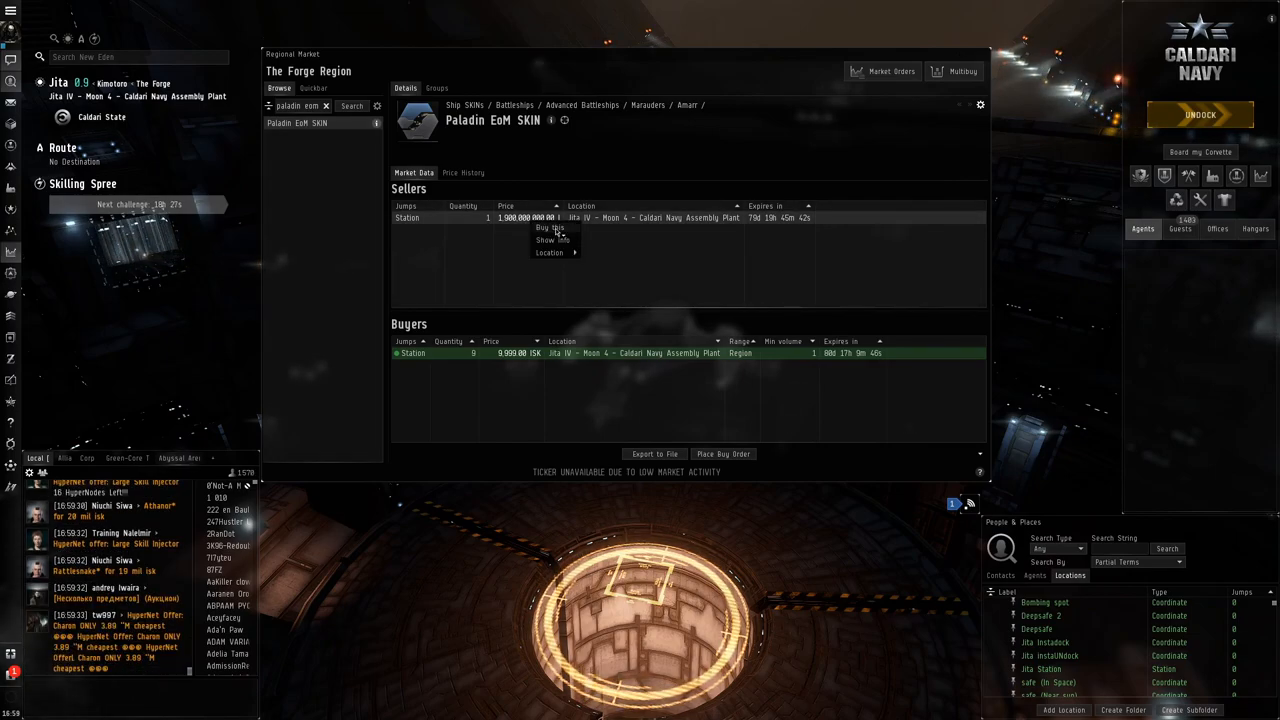
click(548, 228)
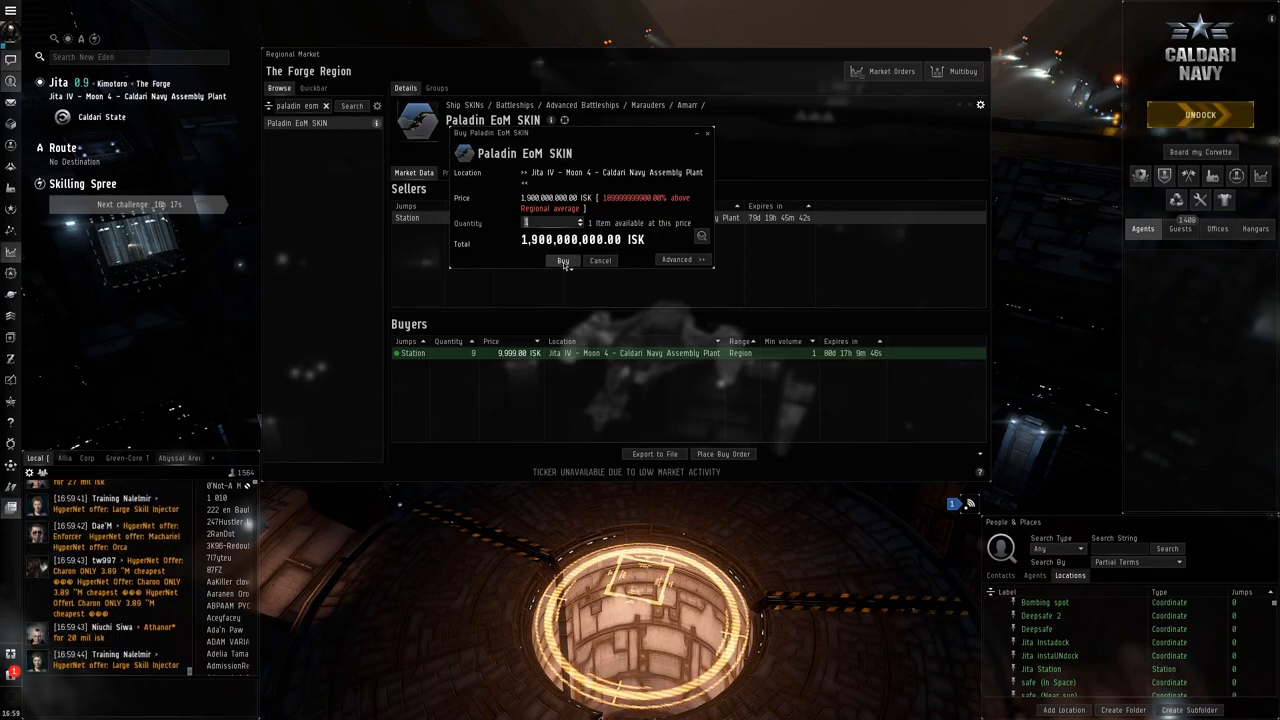
Confirm the Paladin EoM SKIN purchase and accept the above-average price warning.
click(562, 260)
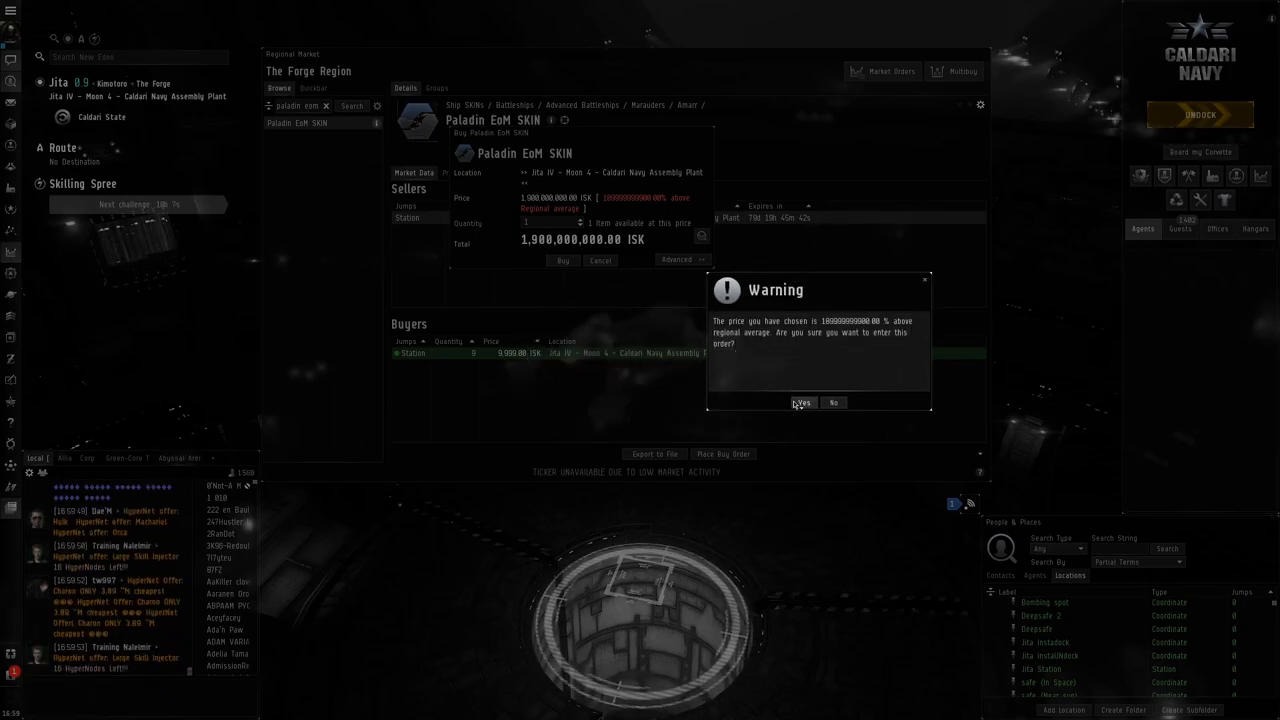
click(804, 402)
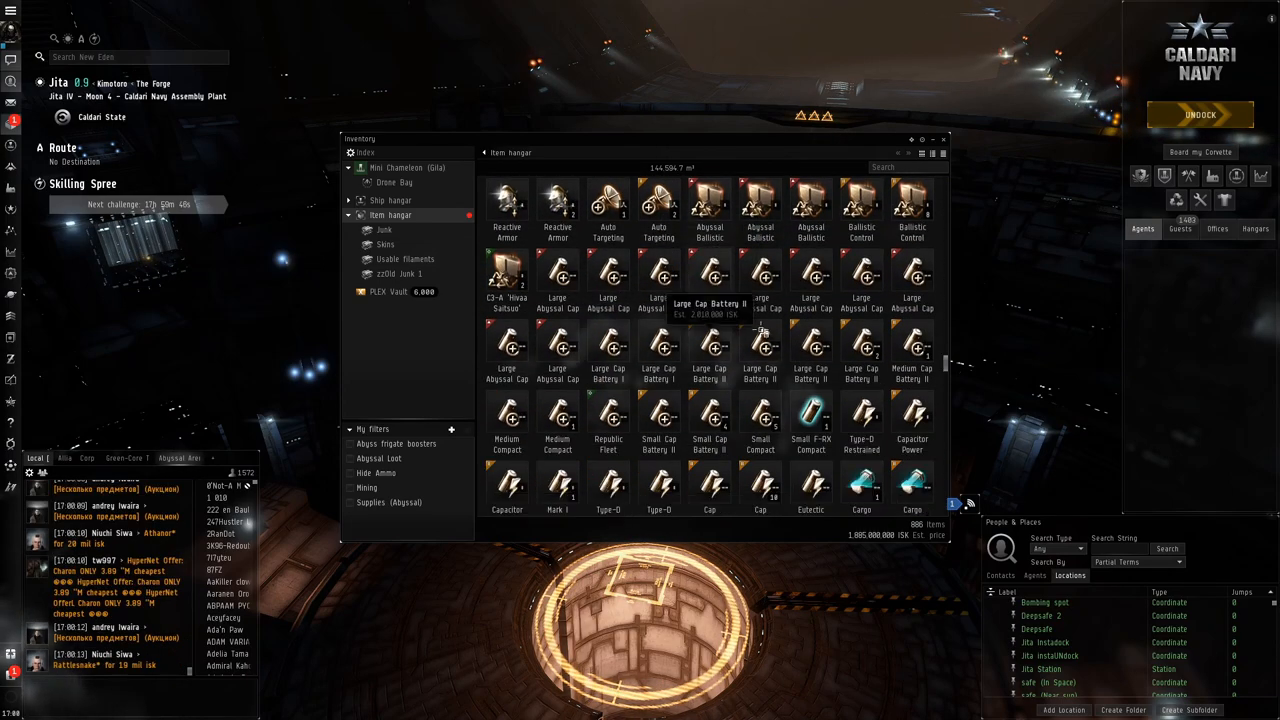
Move the Paladin EoM SKIN from the item hangar onto the Skins entry in the inventory tree.
scroll(down, 3)
text(eom)
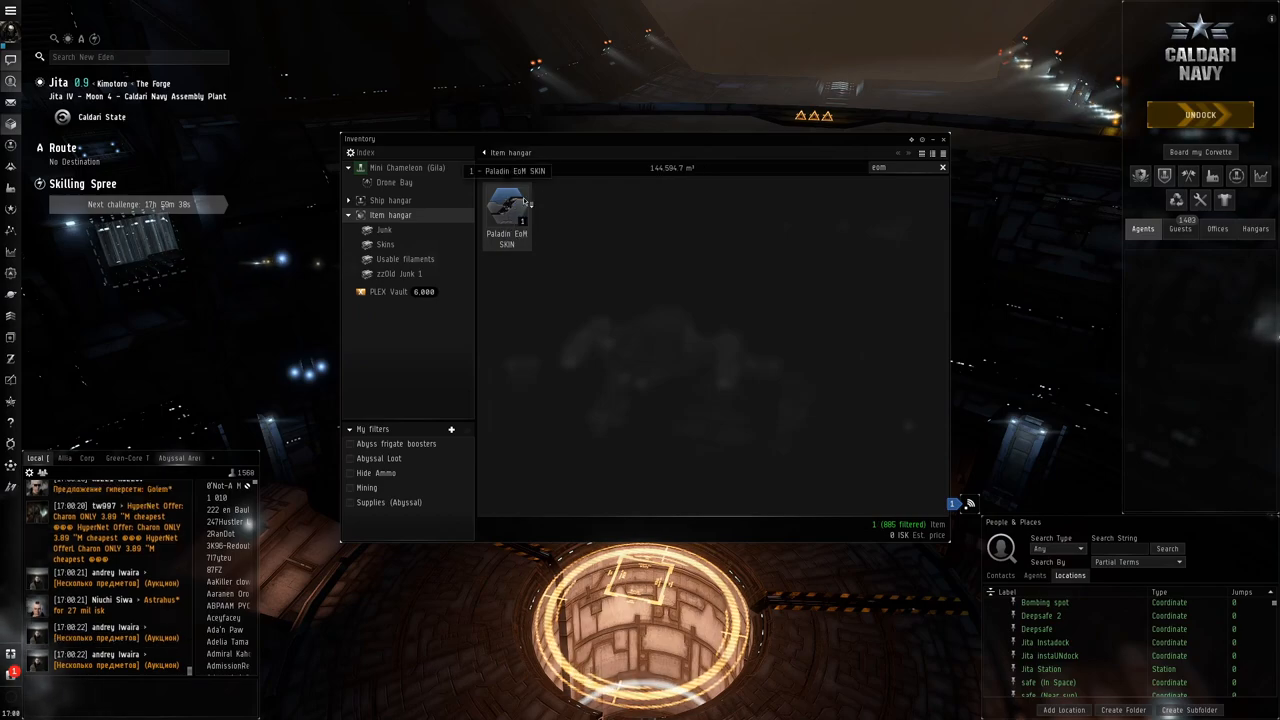
drag(508, 210, 560, 318)
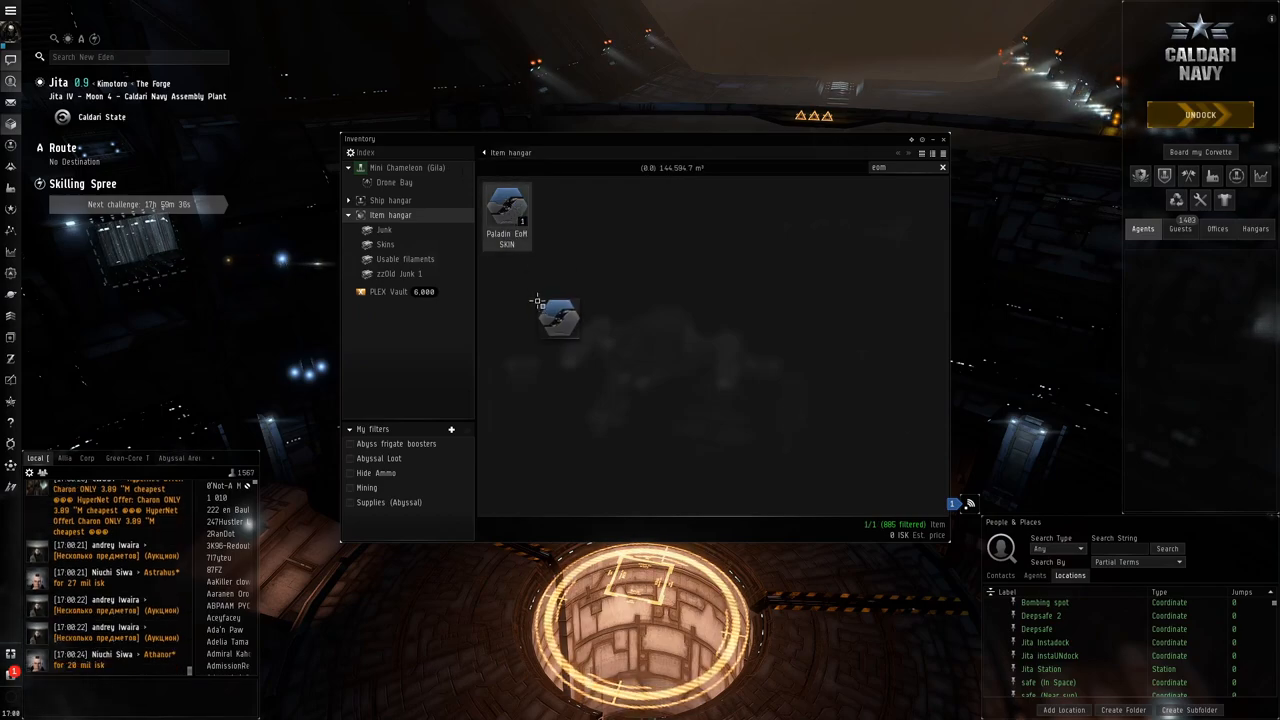
drag(560, 318, 484, 284)
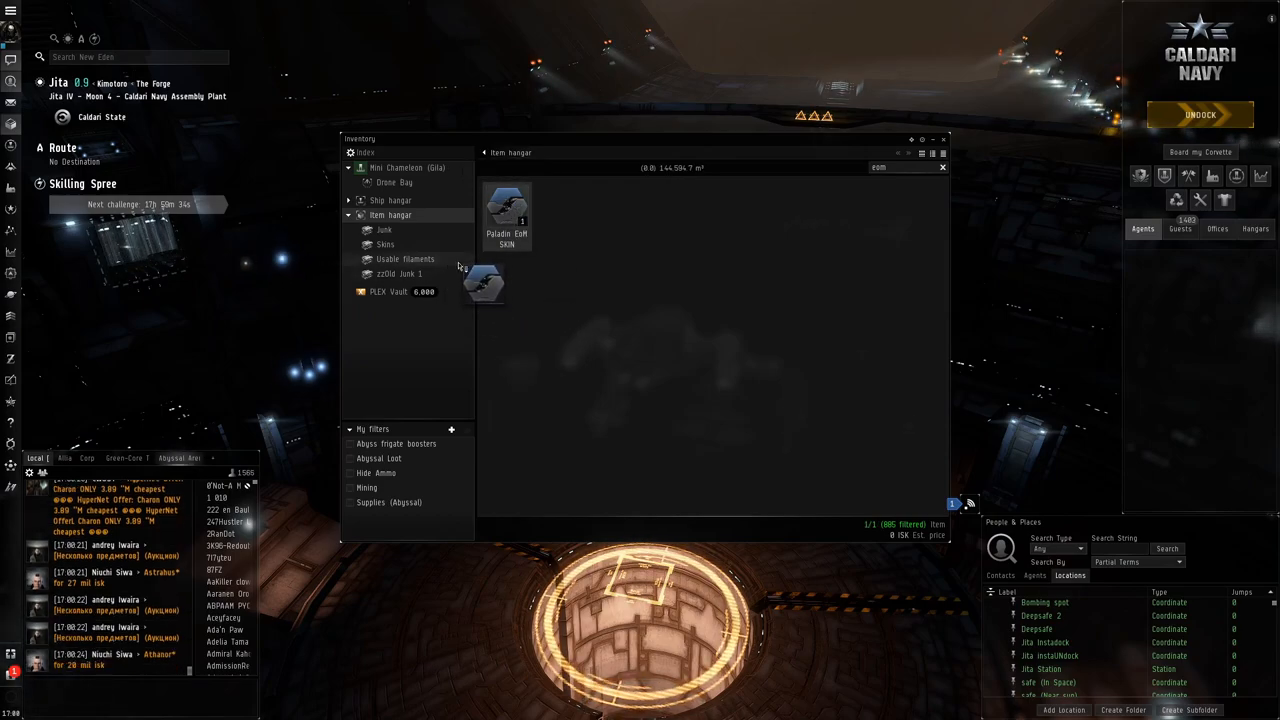
click(506, 210)
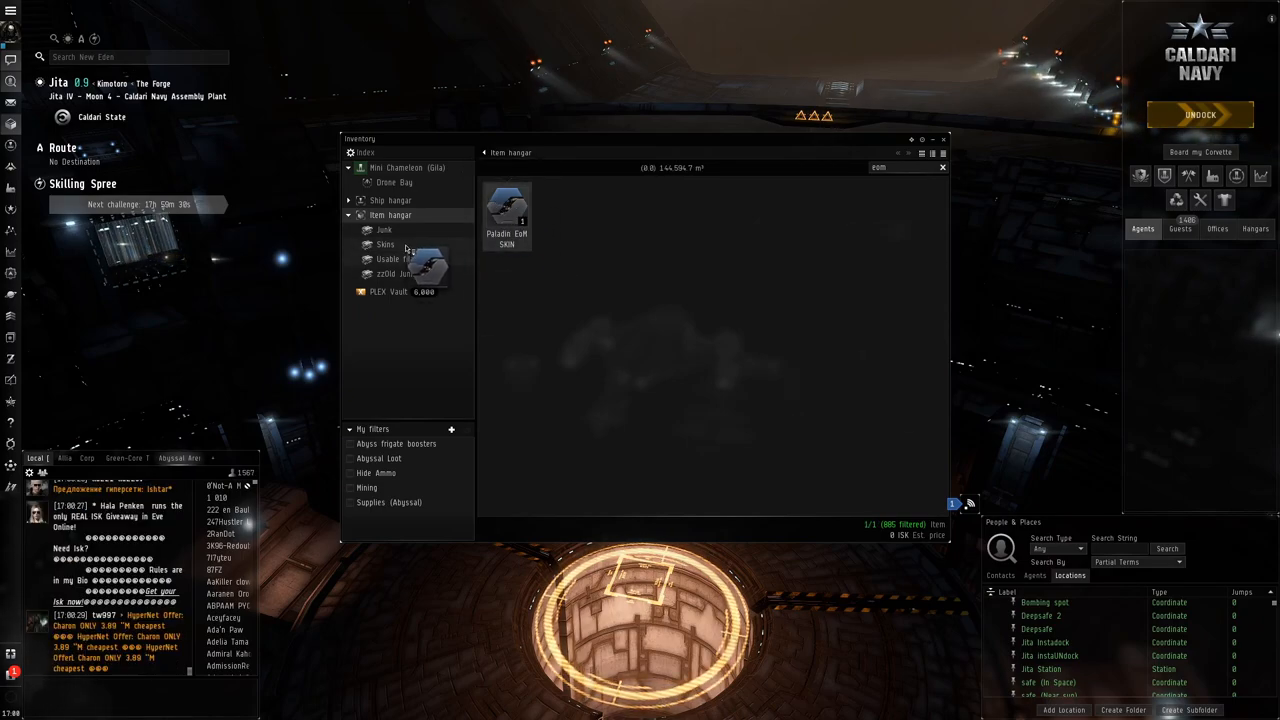
click(384, 244)
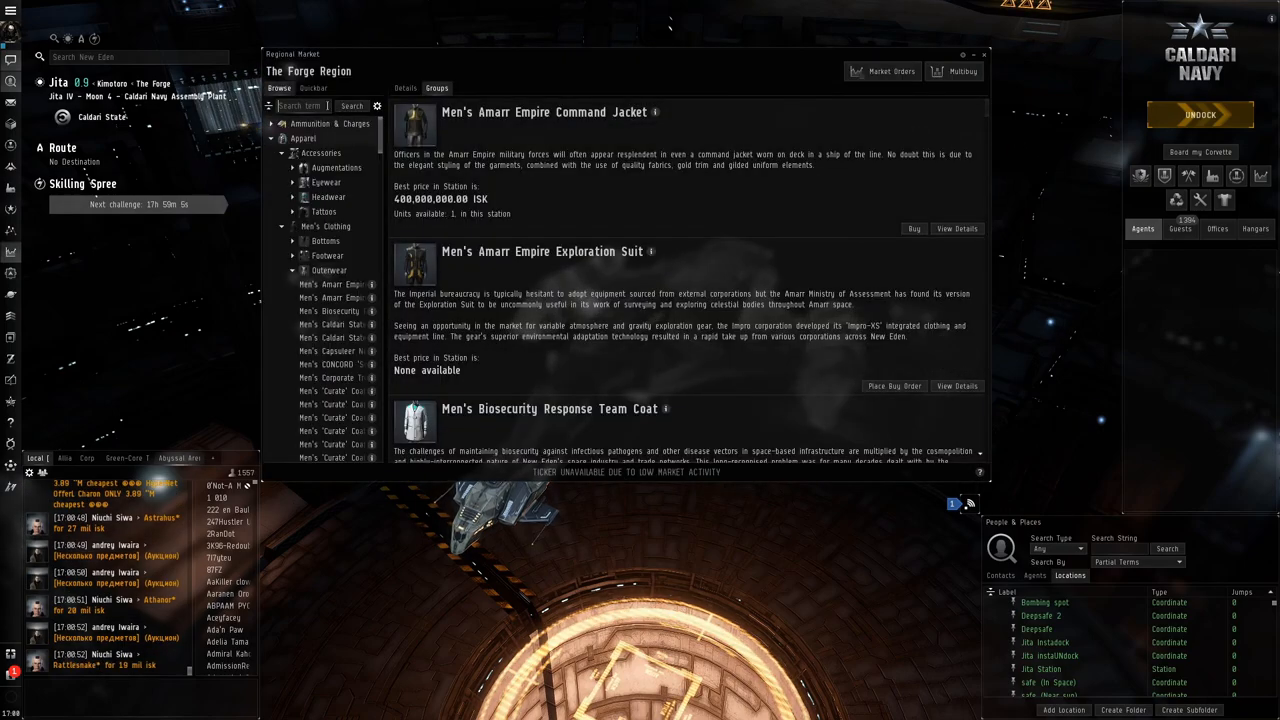
Search the Forge regional market for 'paladin' to list available Paladin SKINs.
text(paladin)
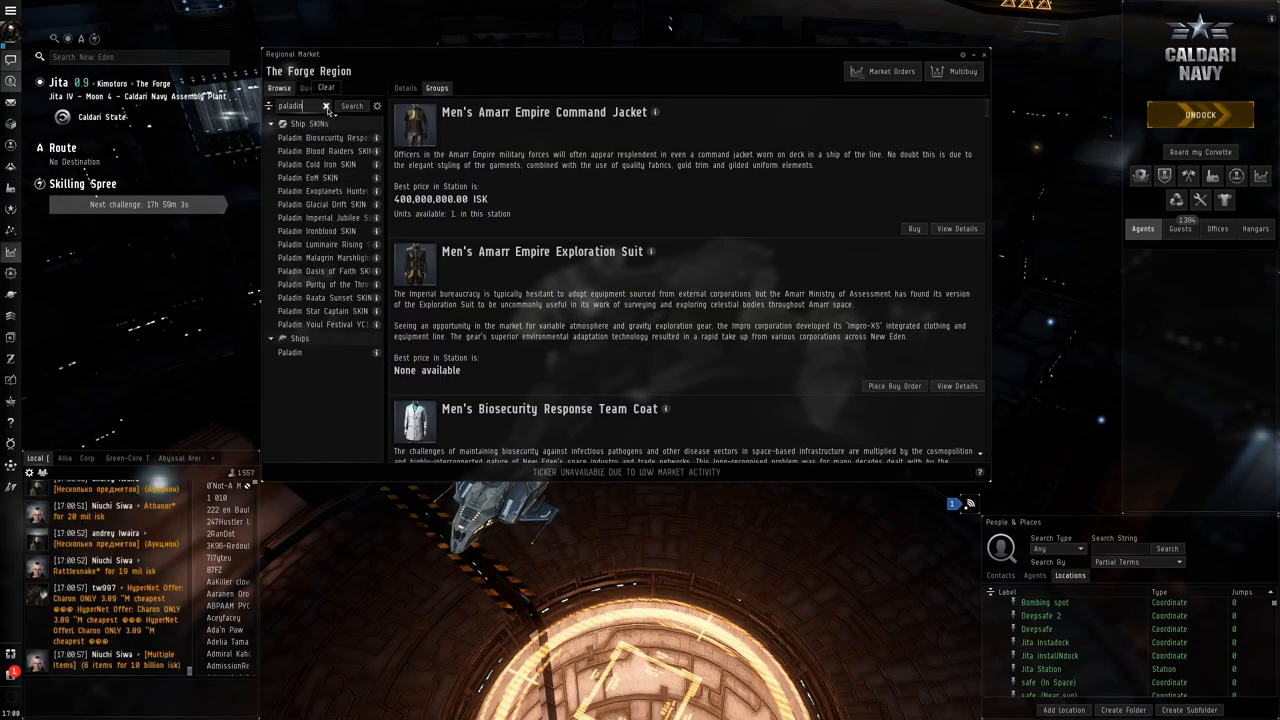